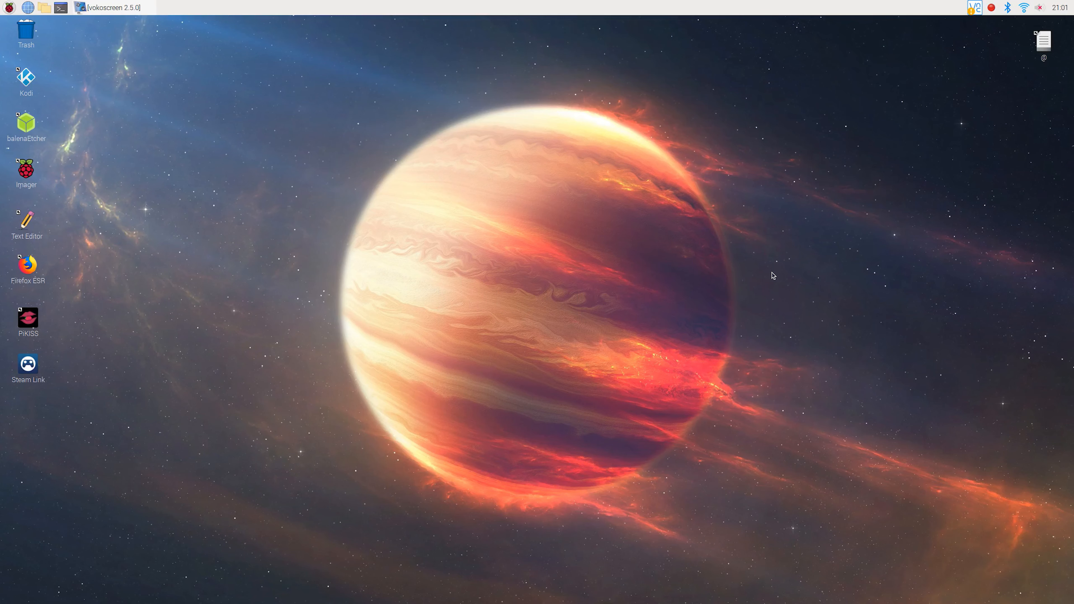
mouse_move(584, 233)
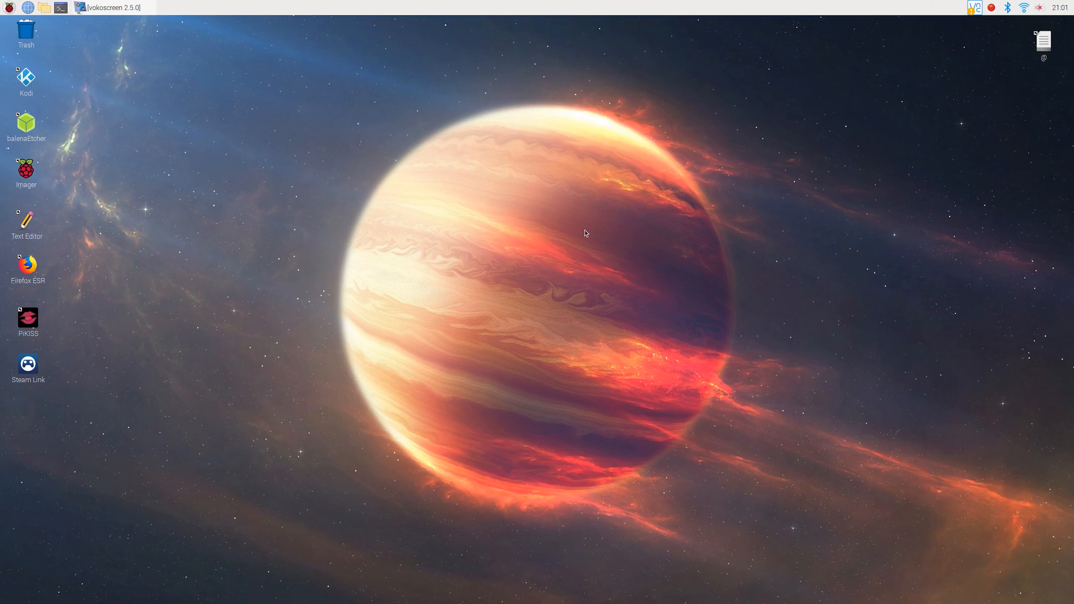
Step: Run sudo apt update and sudo apt dist-upgrade in a new terminal, then sudo reboot
click(61, 8)
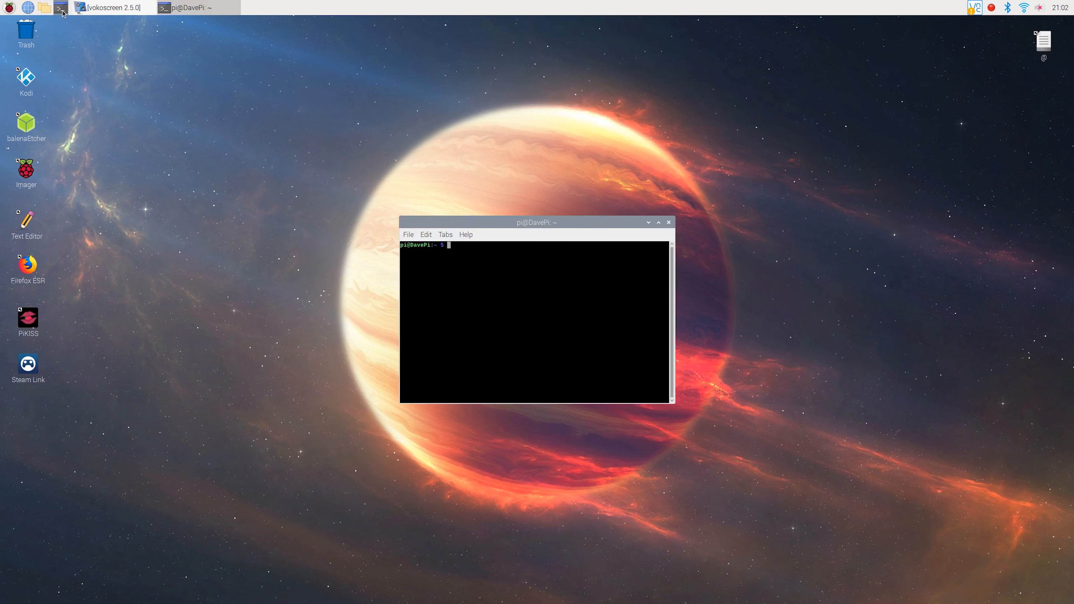
text(sudo apt update)
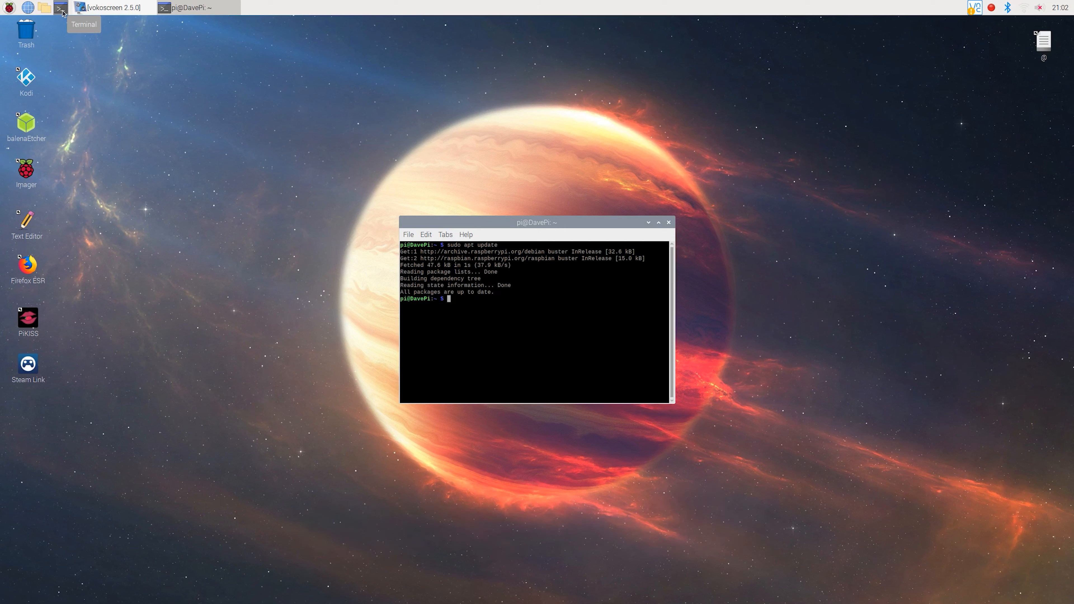
text(sudo apt dist-upgrade)
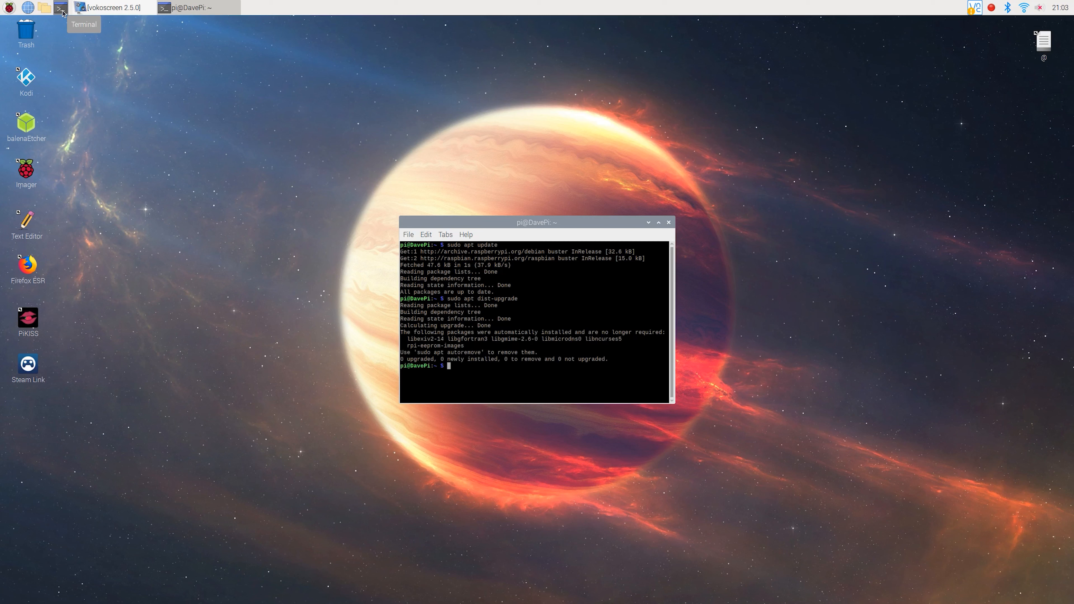
text(sudo r)
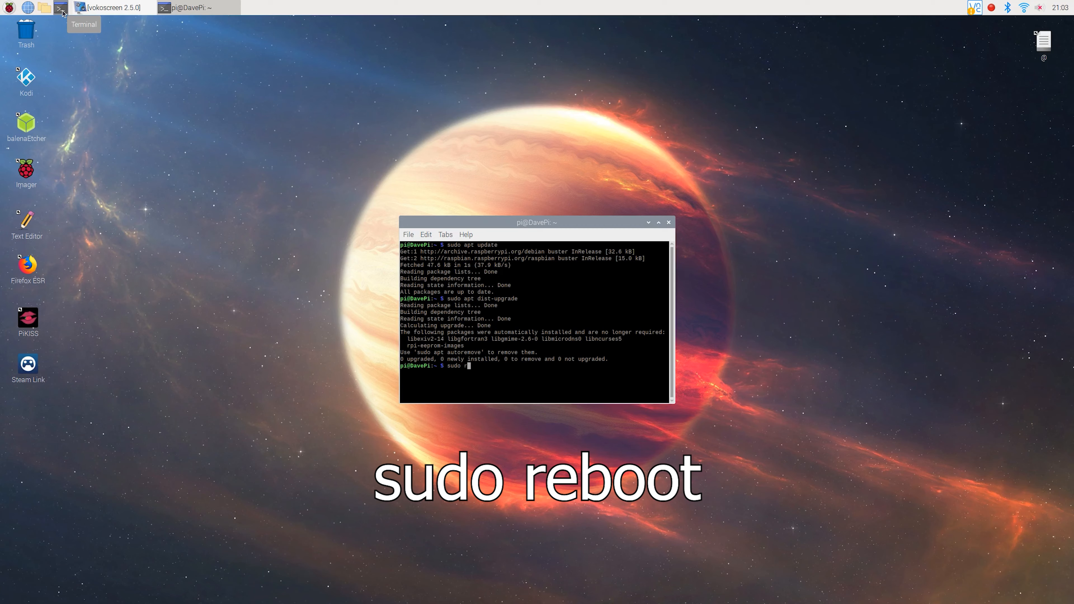
text(eboot)
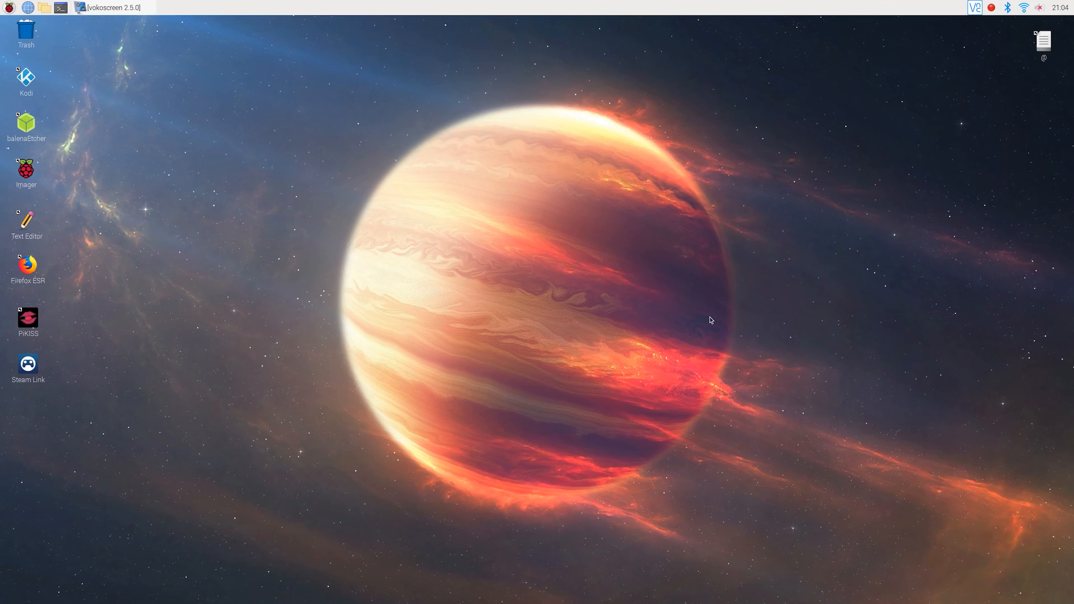
Step: Edit /boot/config.txt with sudo nano and add force_turbo=1 at the bottom
click(60, 8)
text(sudo nano)
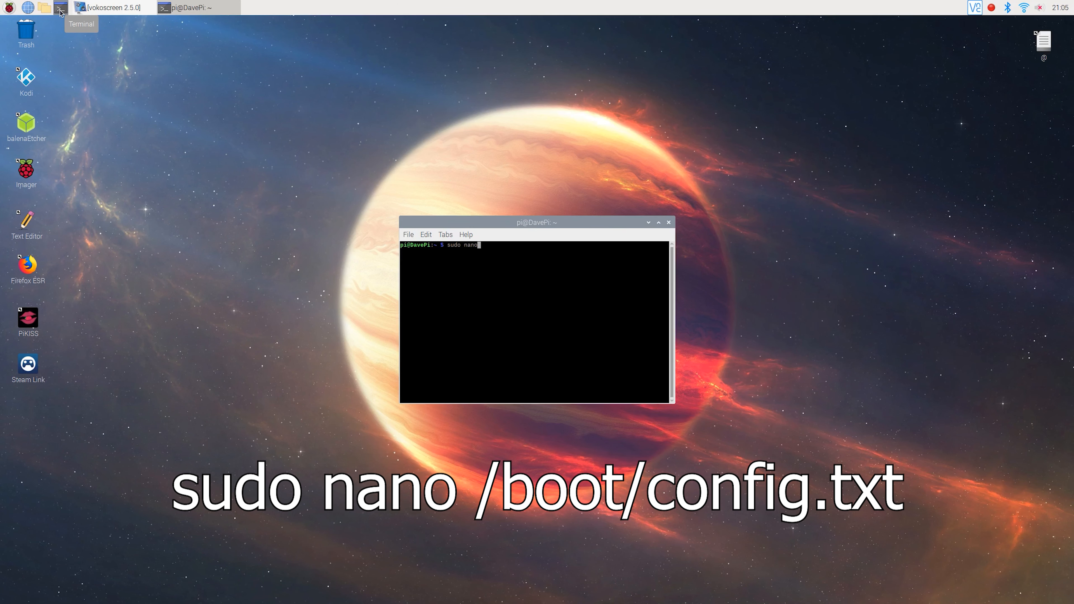
text(/boot)
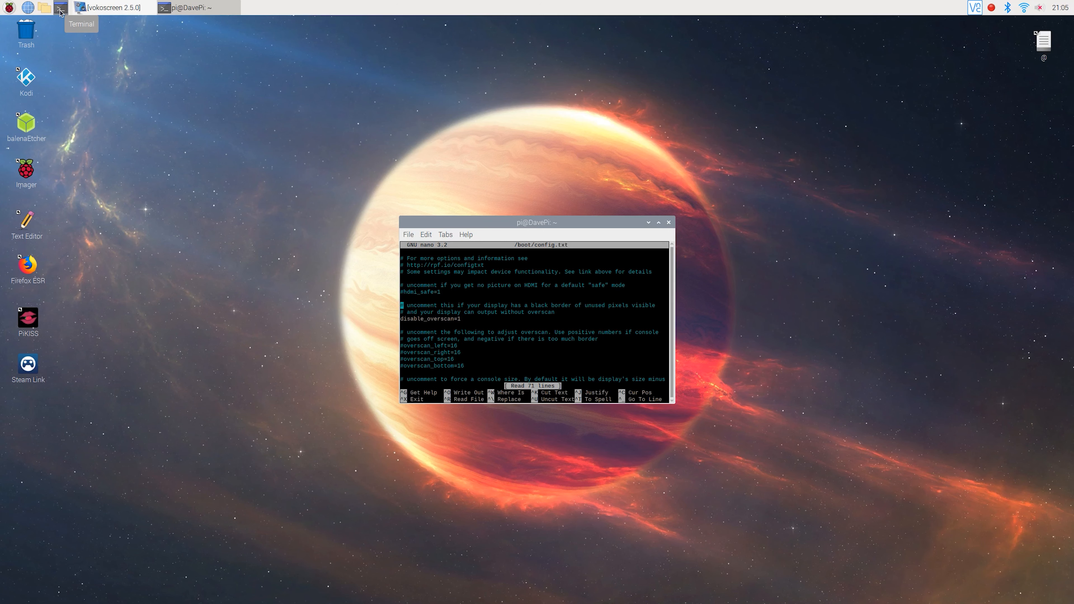
scroll(down, 3)
text(f)
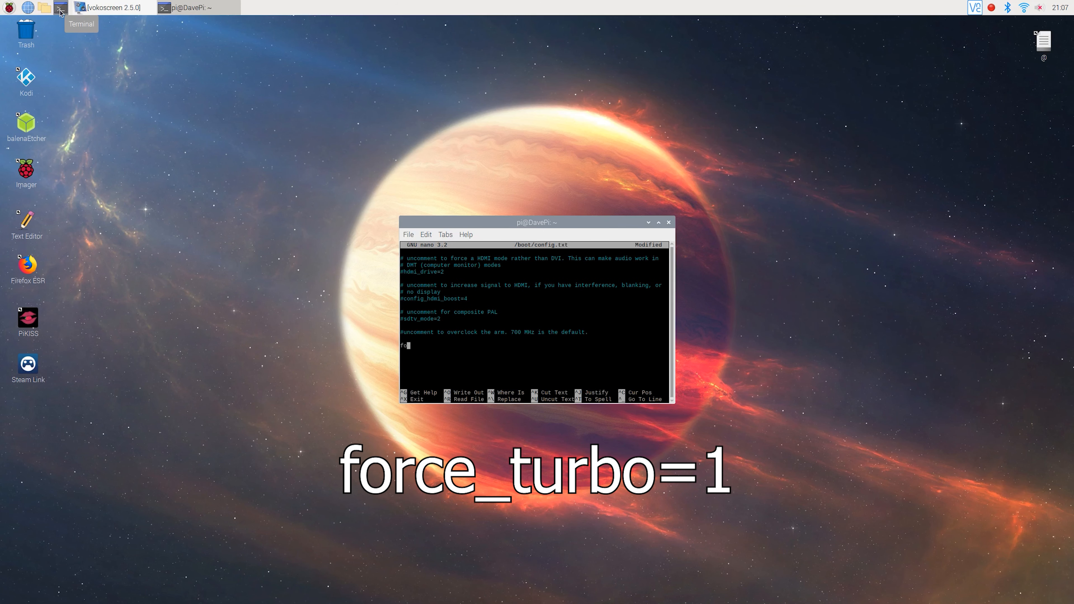
text(orce_t)
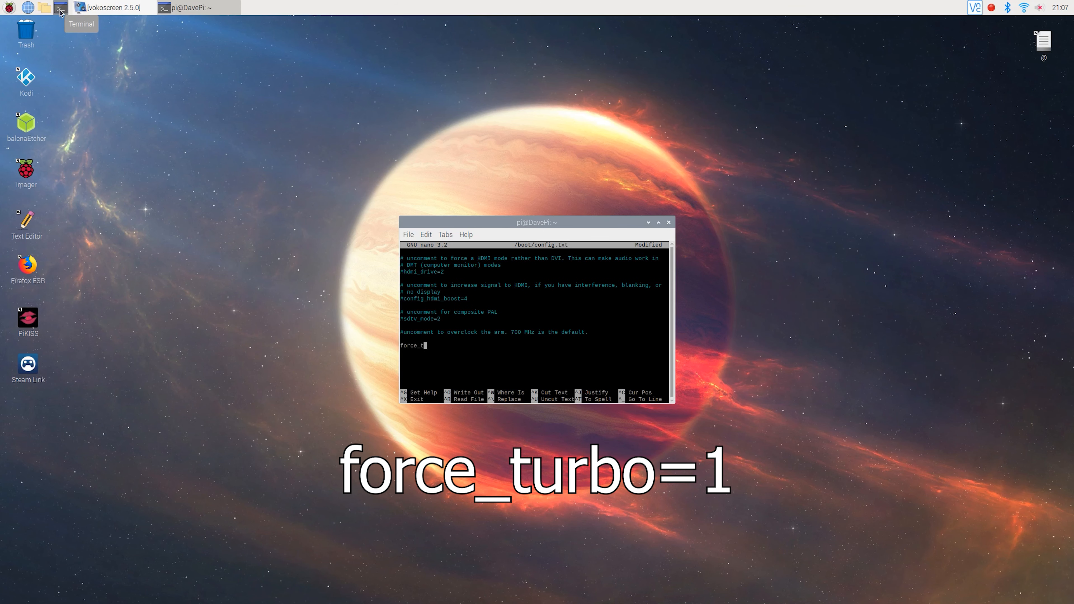
text(urbo=1)
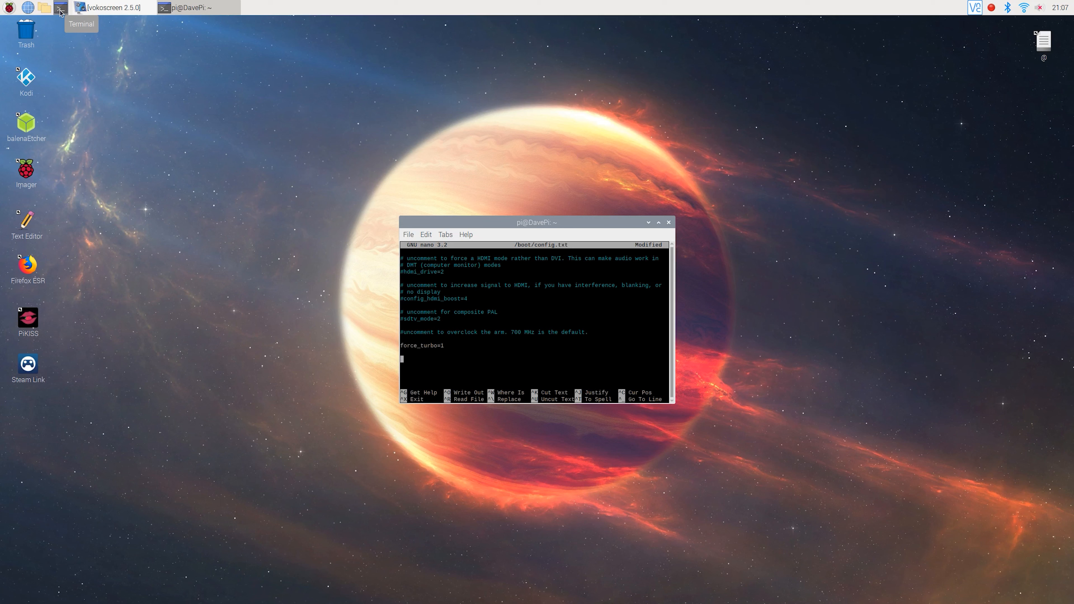
Step: Add over_voltage and gpu_freq=950 lines below force_turbo=1 in nano
text(0)
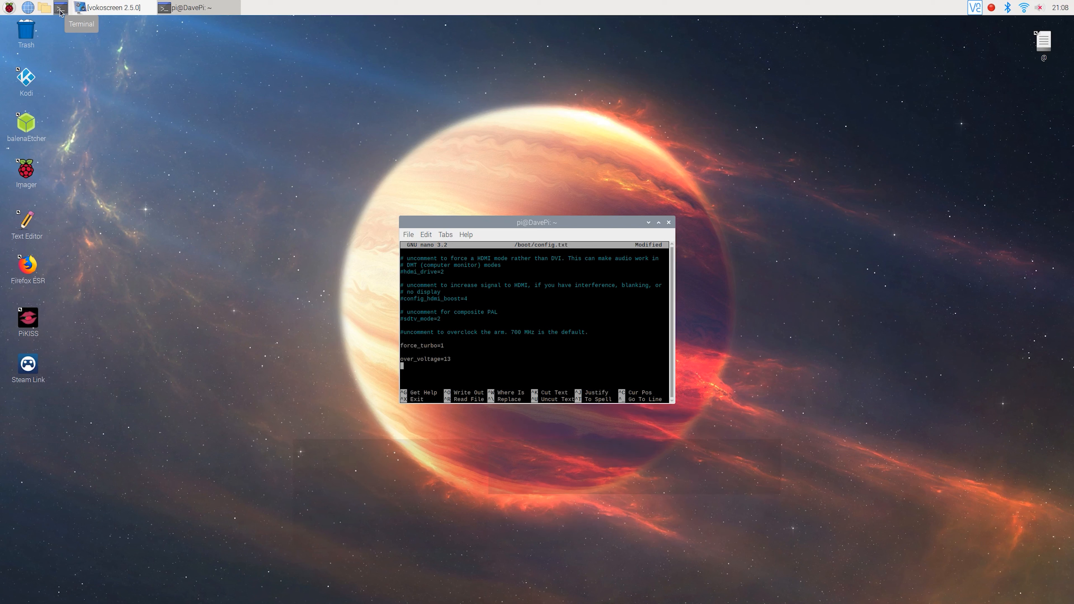
text(gpu_fre)
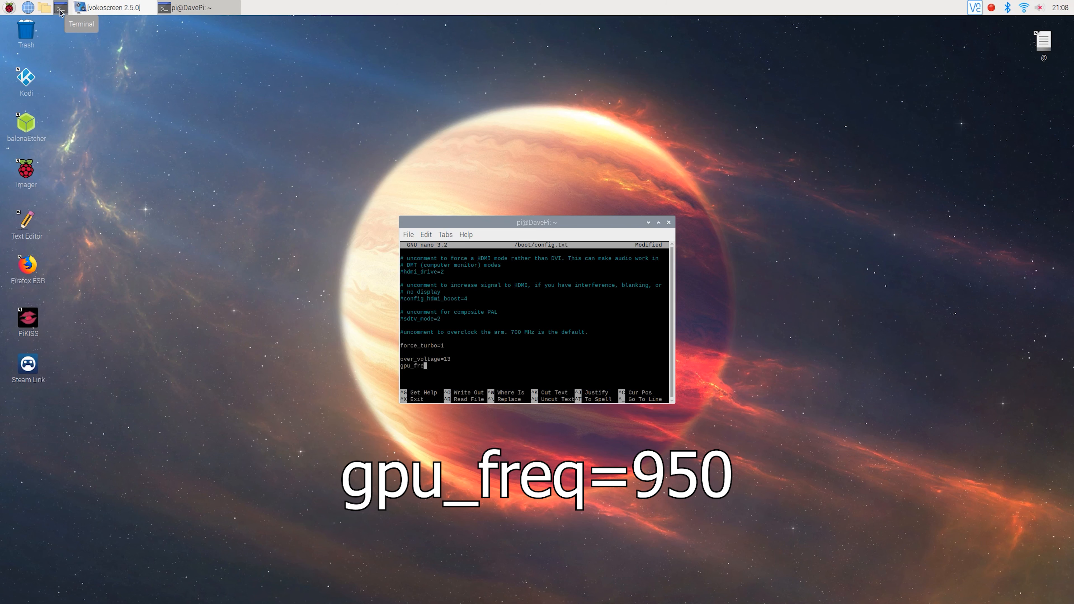
text(=950)
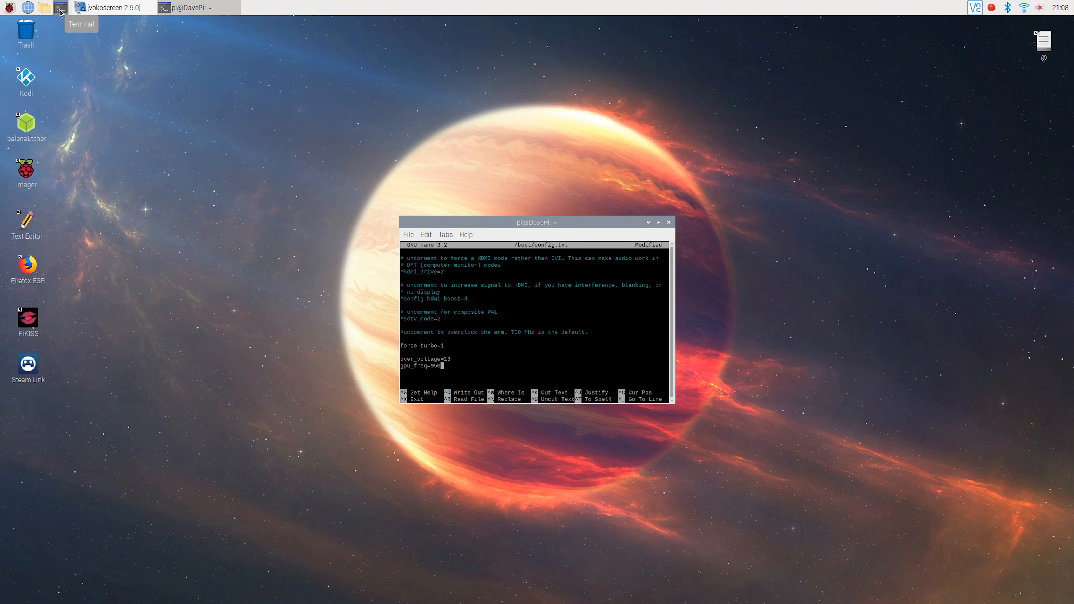
Step: Save config.txt with Ctrl+O, exit nano, and run sudo reboot
key(ctrl+o)
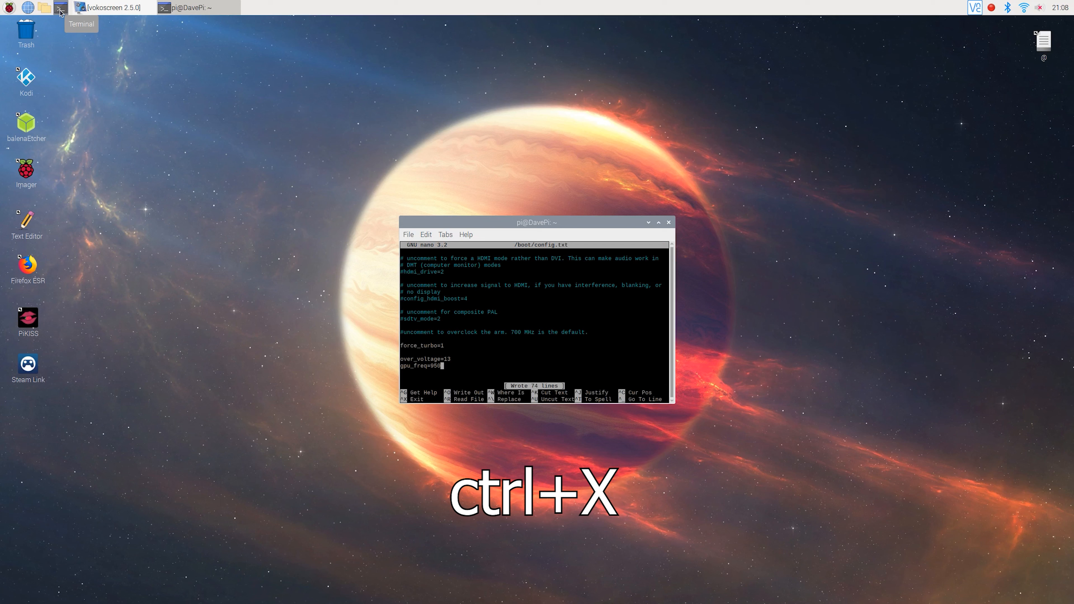
key(ctrl+x)
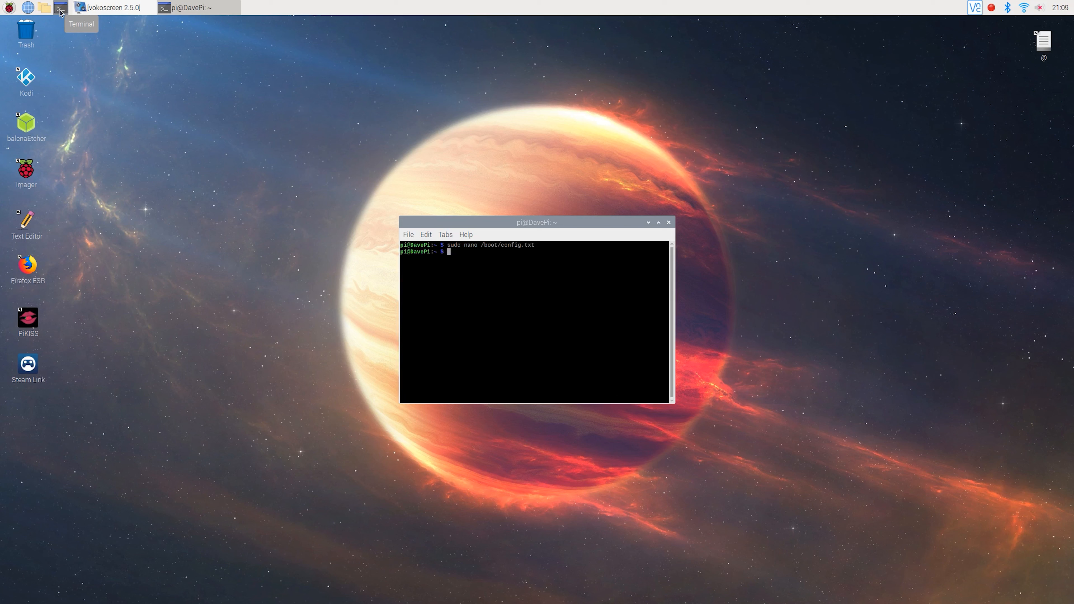
text(sudo re)
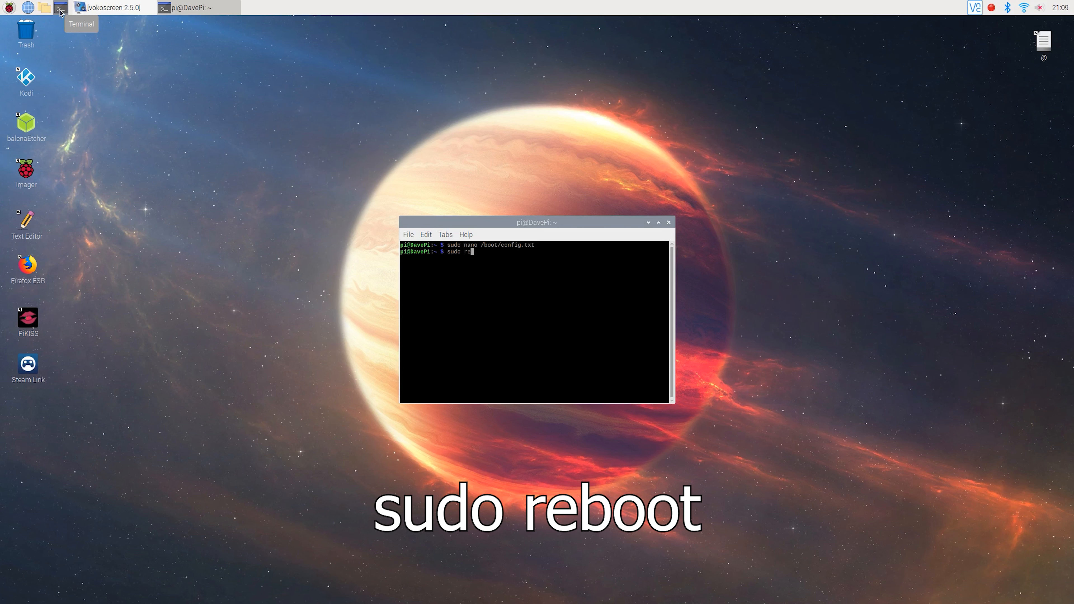
text(boot)
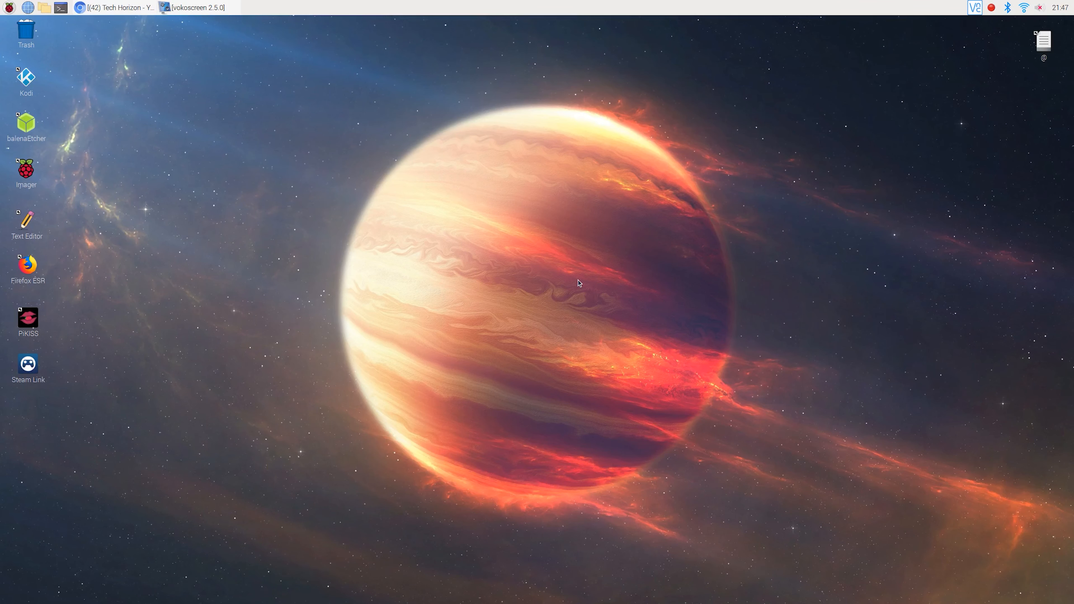
mouse_move(515, 263)
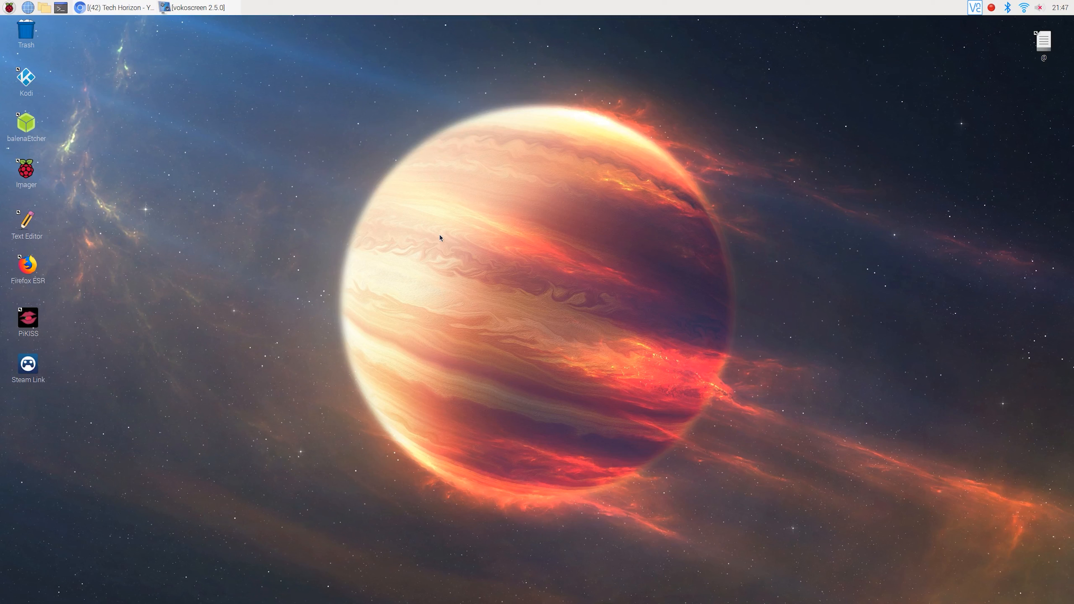
Step: Run vcgencmd measure_clock v3 in a new terminal to read the GPU clock
click(61, 8)
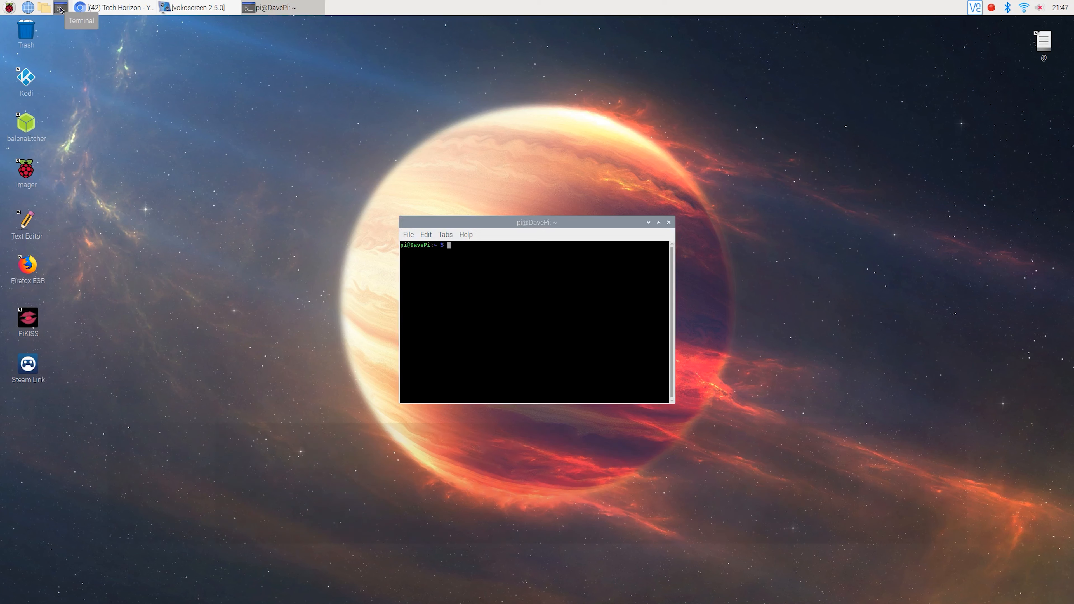
text(vcgencmd)
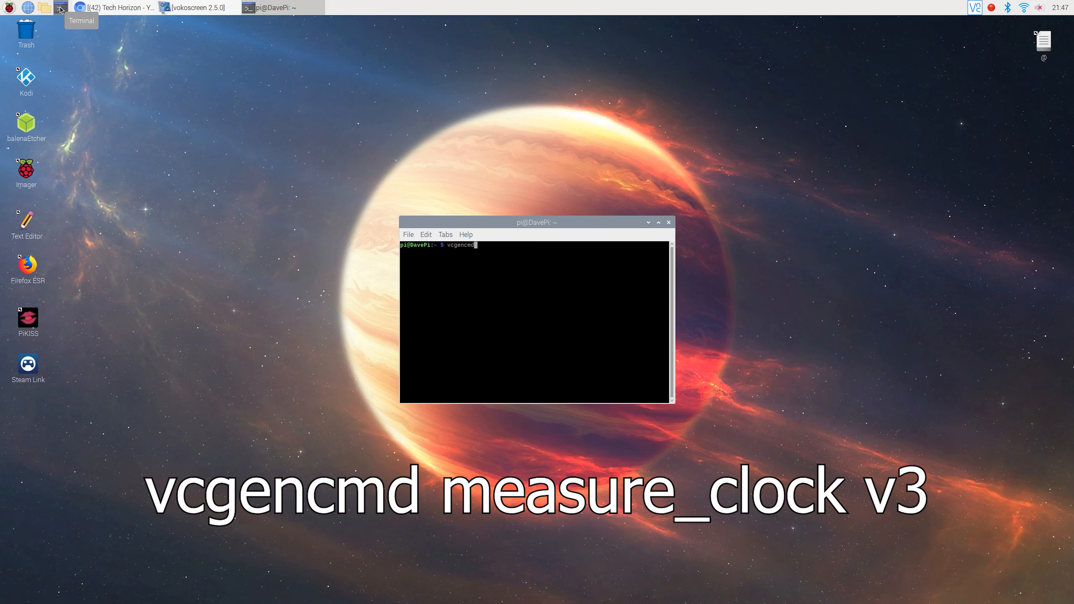
text(measure_clo)
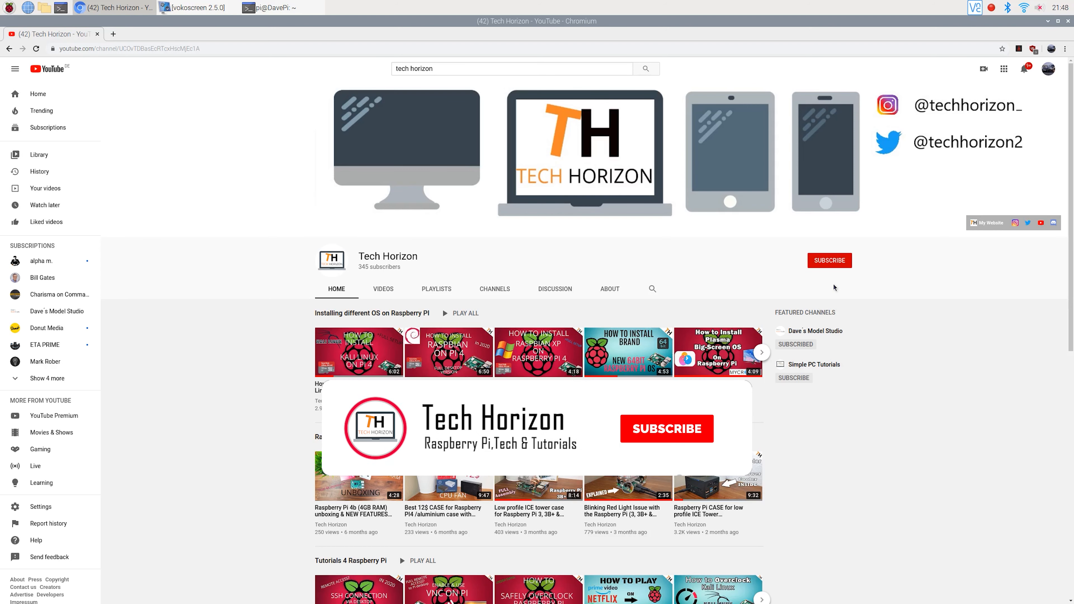
Step: Click on the Tech Horizon YouTube channel page in Chromium
click(665, 428)
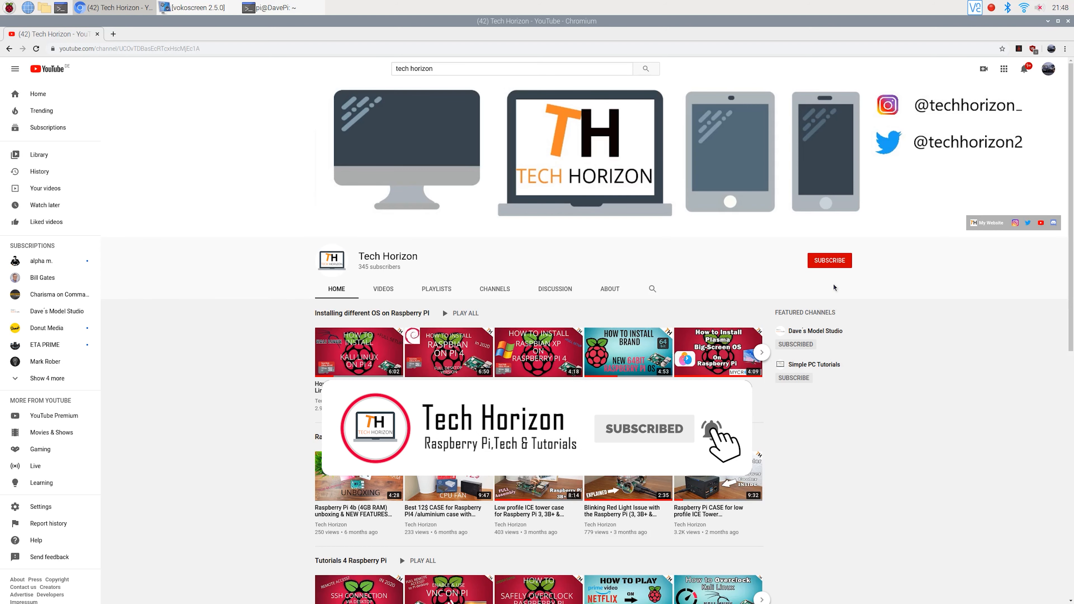